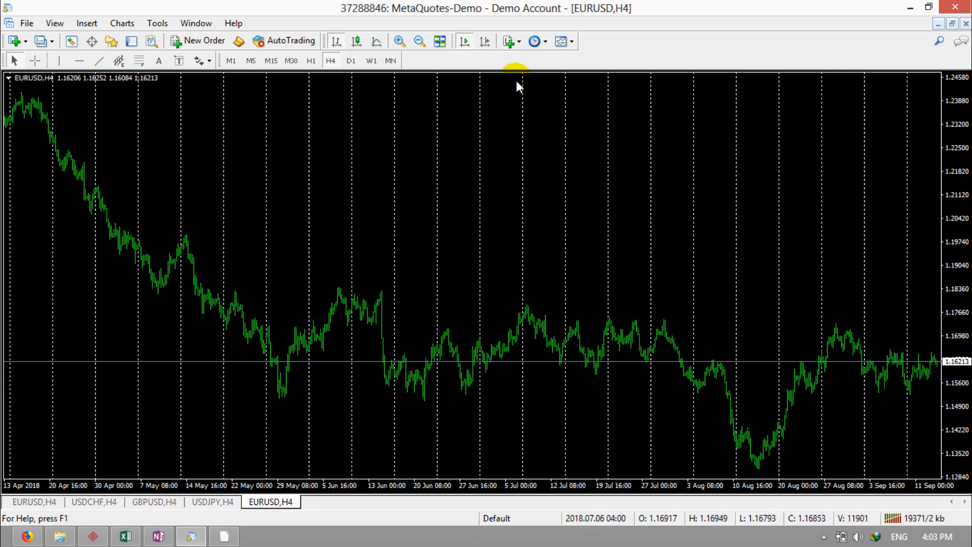
pyautogui.moveTo(467, 129)
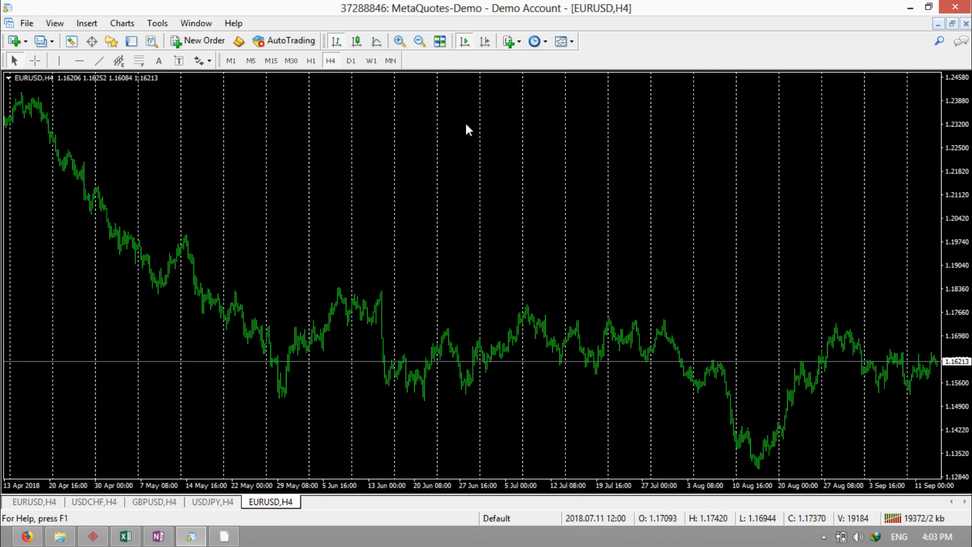
pyautogui.moveTo(272, 195)
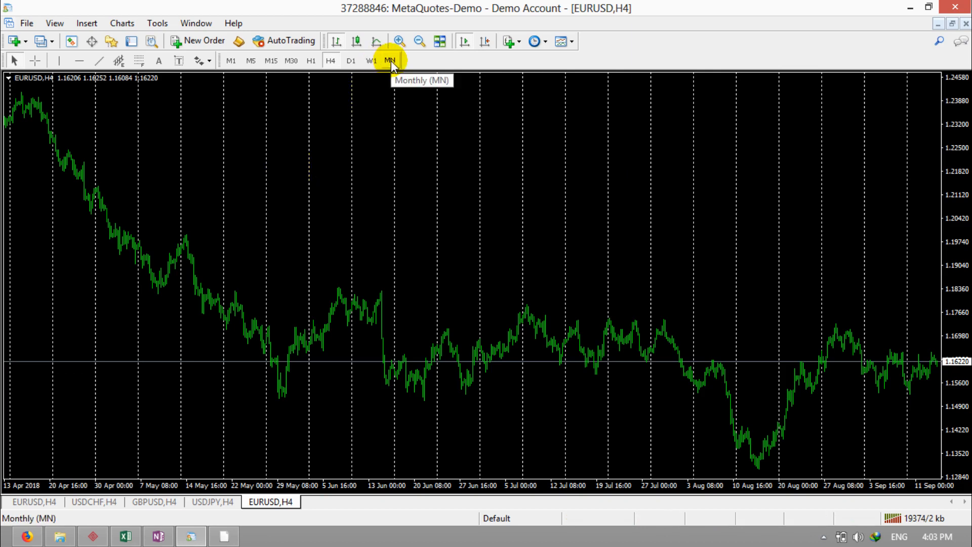
# Switch the EURUSD chart to monthly (MN) bars, then to weekly (W1) bars
pyautogui.click(388, 60)
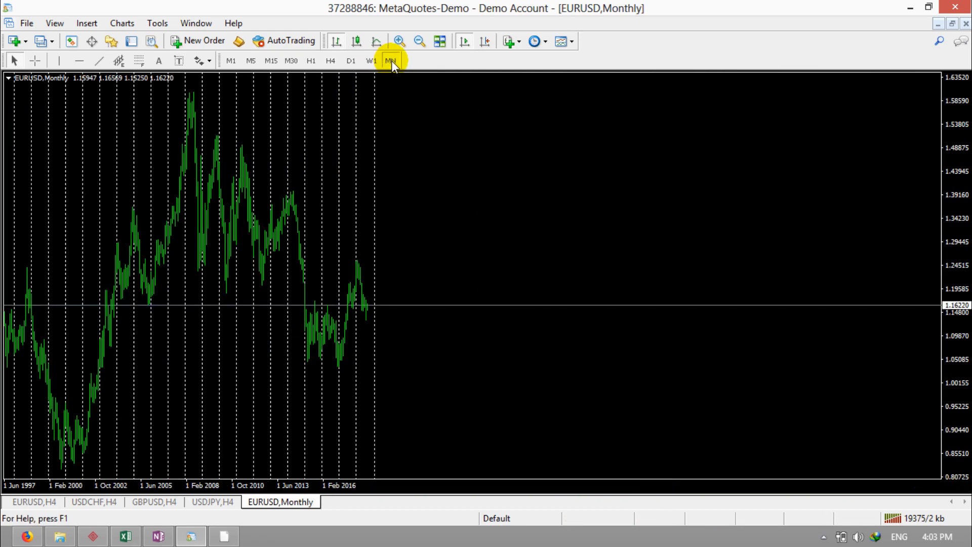
pyautogui.moveTo(376, 166)
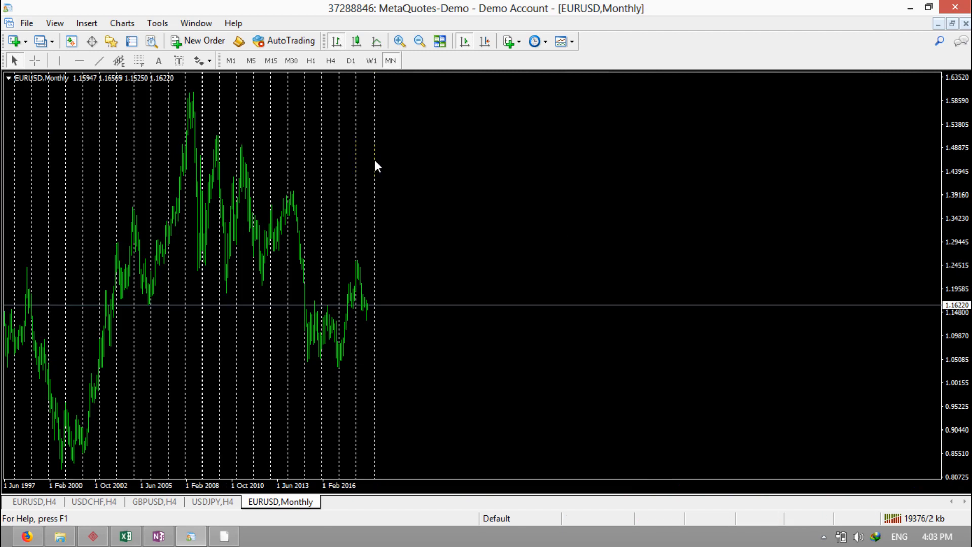
pyautogui.moveTo(356, 169)
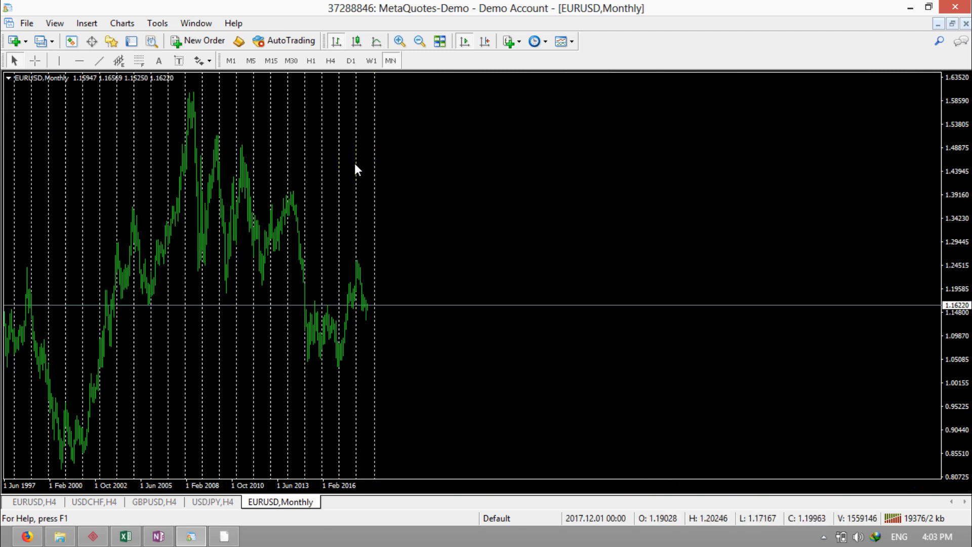
pyautogui.moveTo(371, 60)
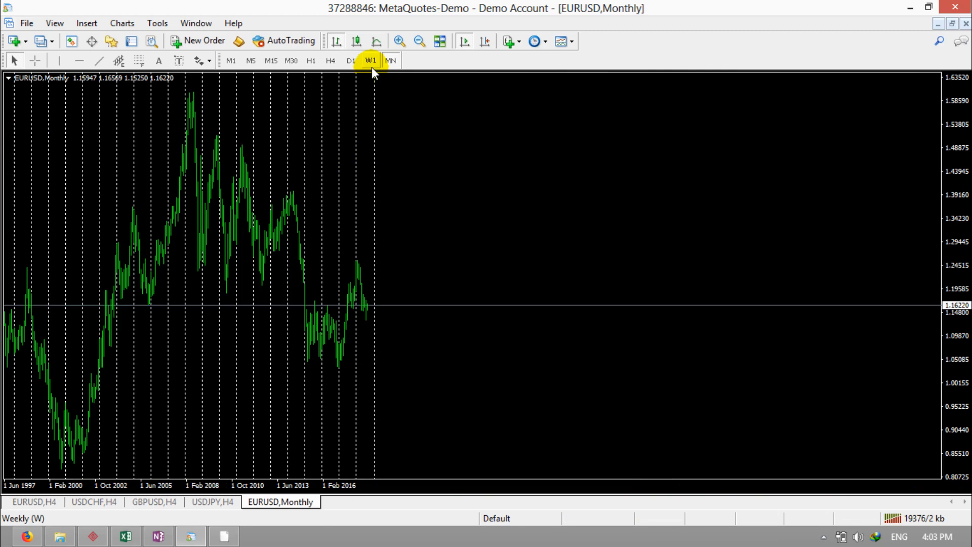
pyautogui.click(370, 59)
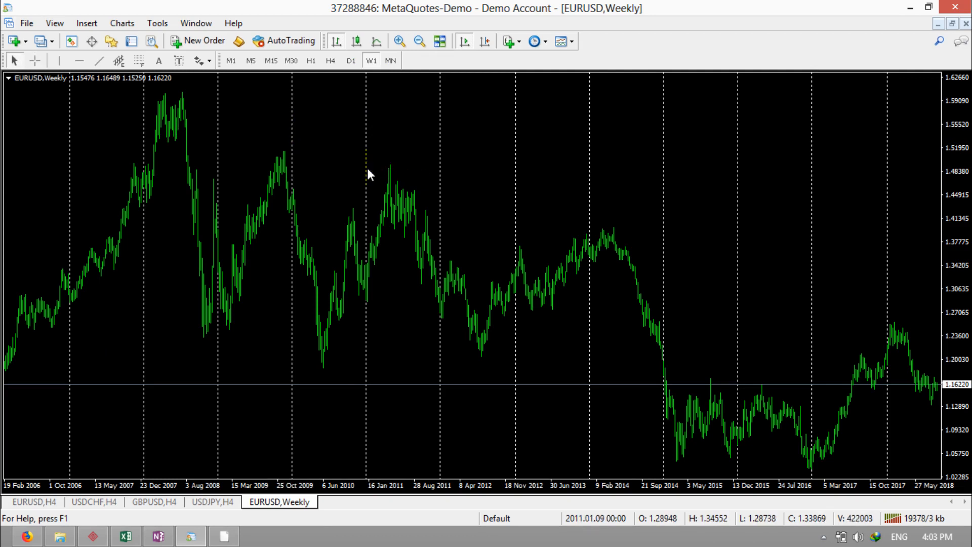
# Switch the chart to daily (D1) bars and end the crosshair price-time measurement
pyautogui.click(351, 60)
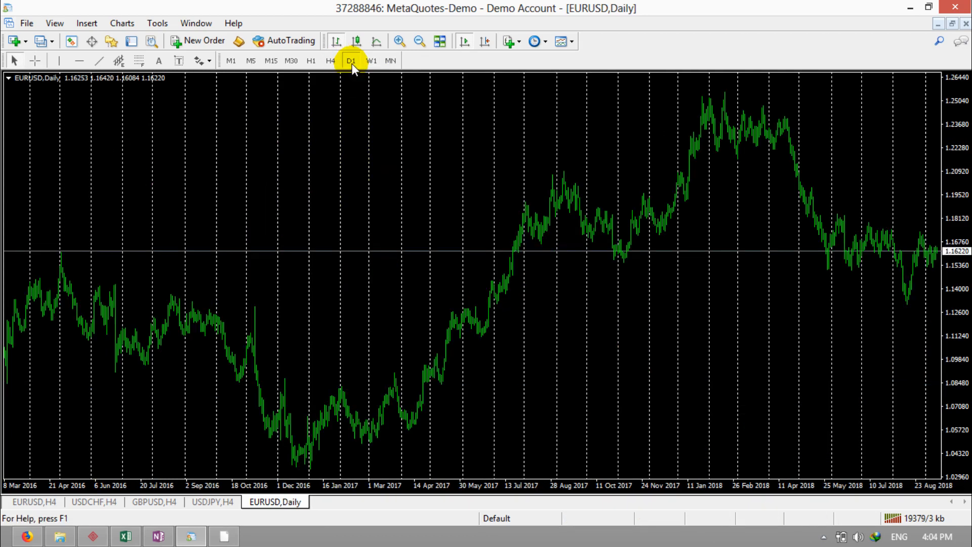
pyautogui.moveTo(385, 144)
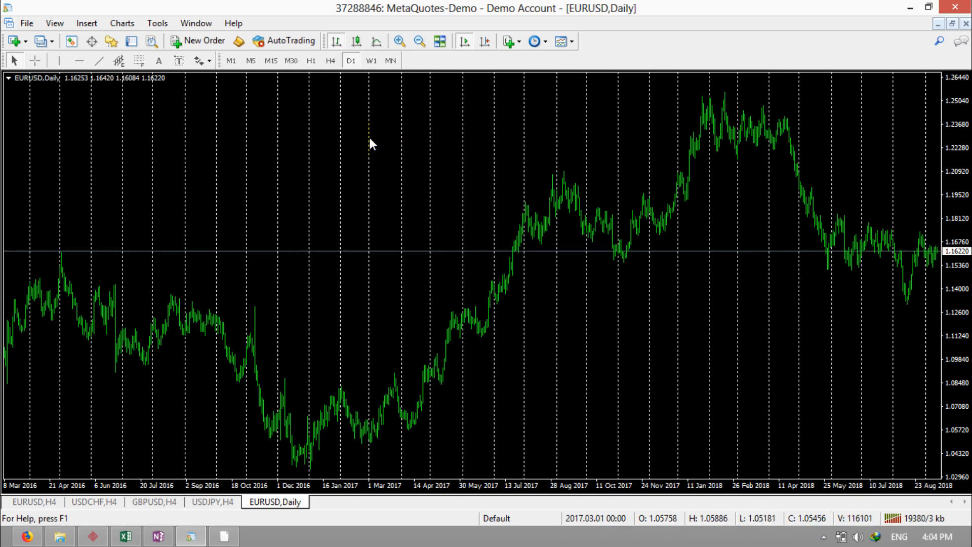
pyautogui.moveTo(368, 135)
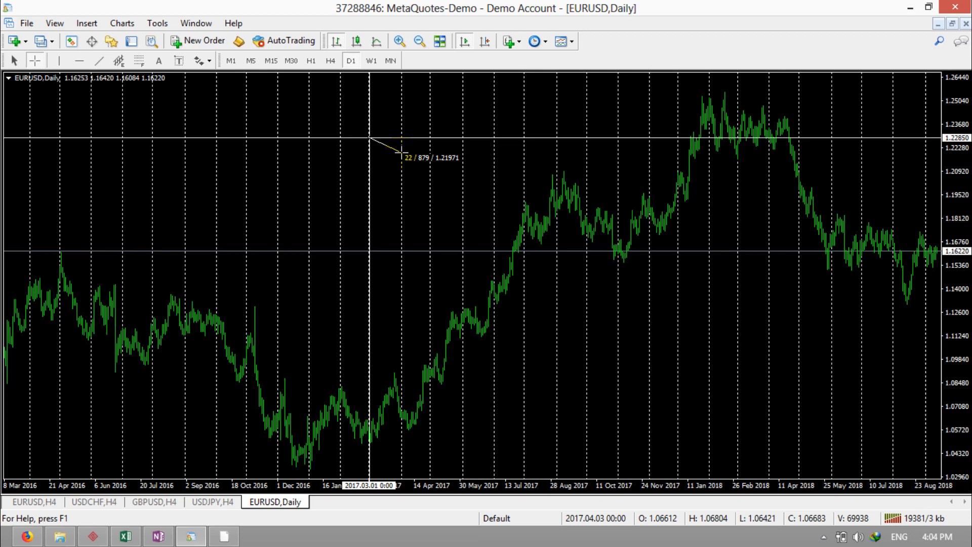
pyautogui.click(329, 59)
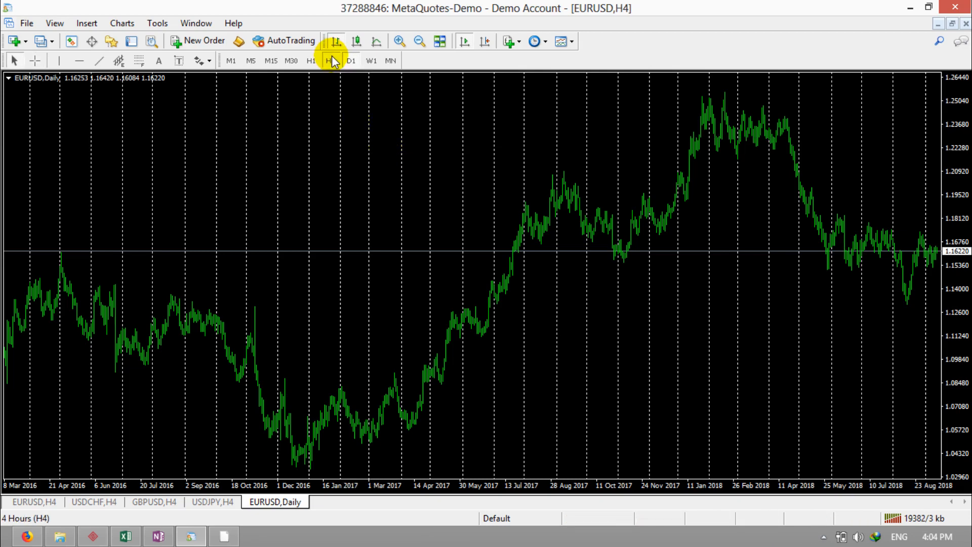
# Switch the chart to 4-hour (H4) bars, then to 1-hour (H1) bars
pyautogui.click(330, 60)
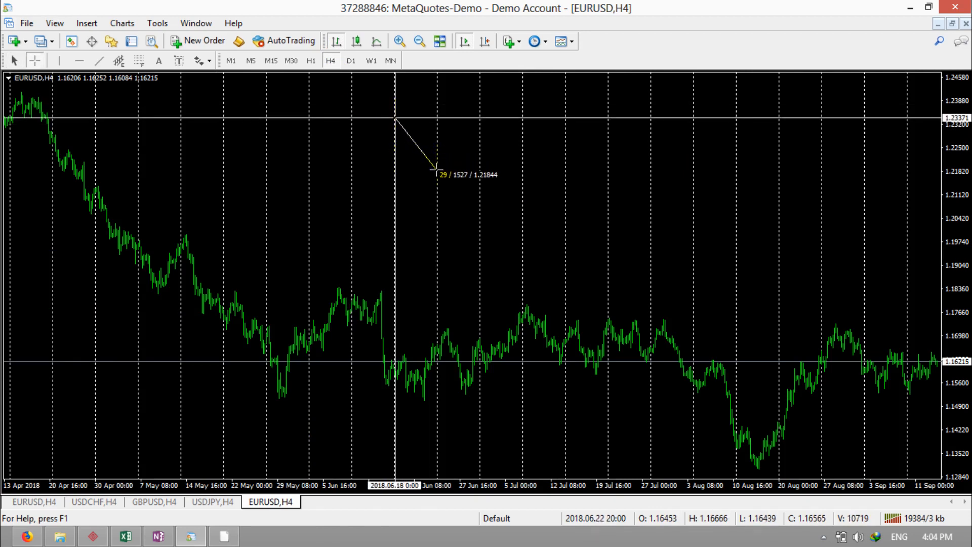
pyautogui.click(311, 60)
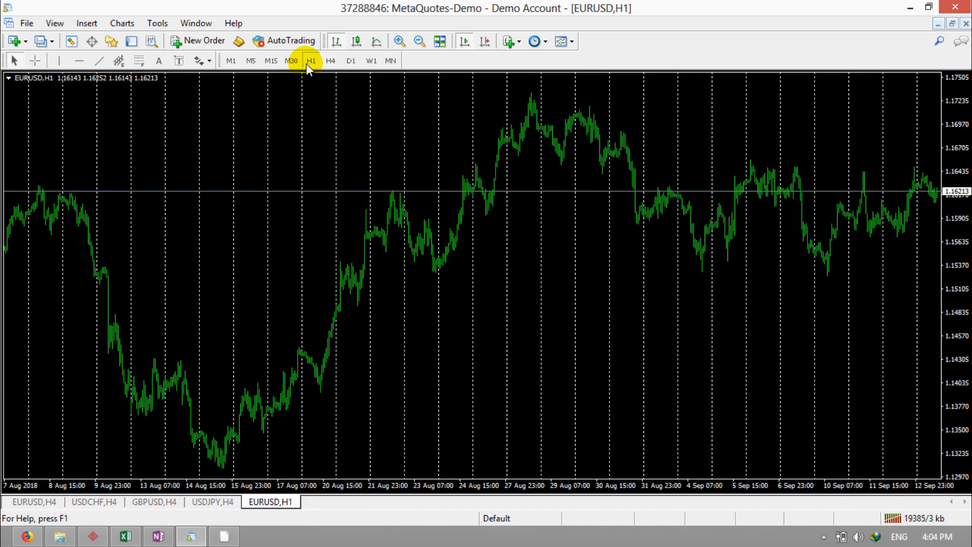
# Step the chart through M15 and M1 bars, ending on 5-minute (M5) bars
pyautogui.click(271, 60)
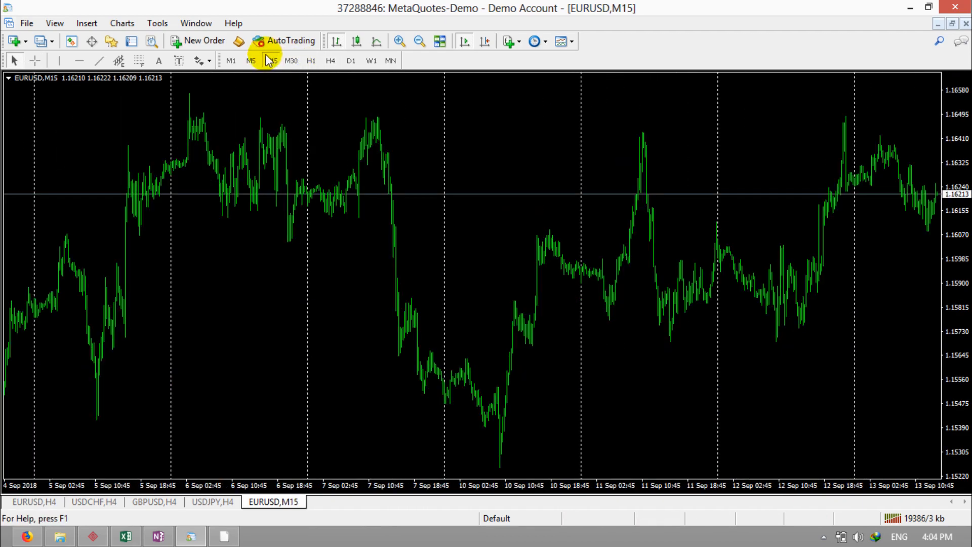
pyautogui.click(231, 60)
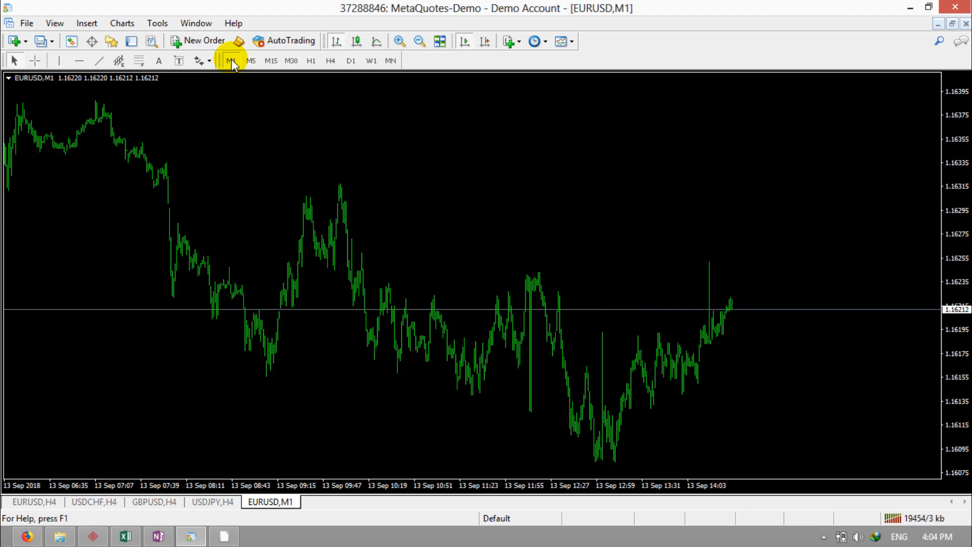
pyautogui.click(251, 60)
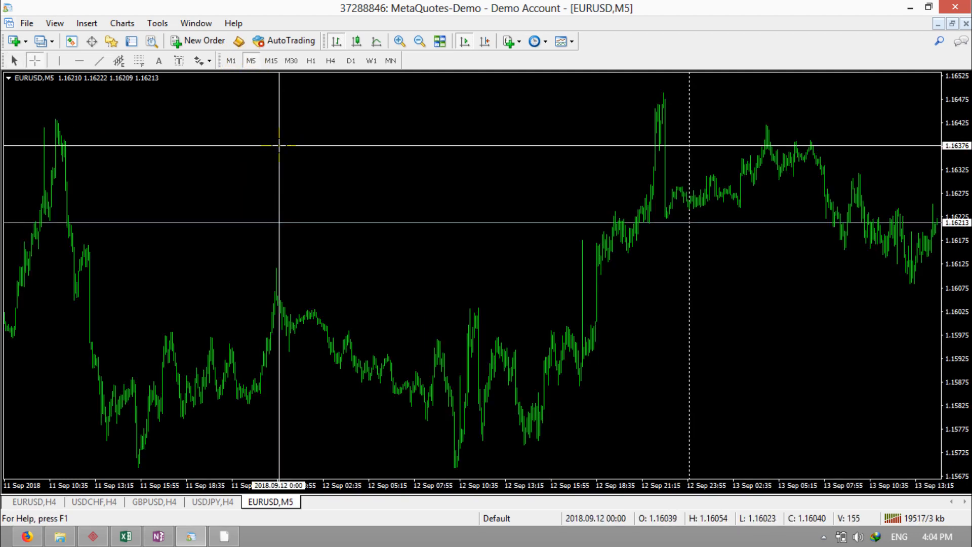